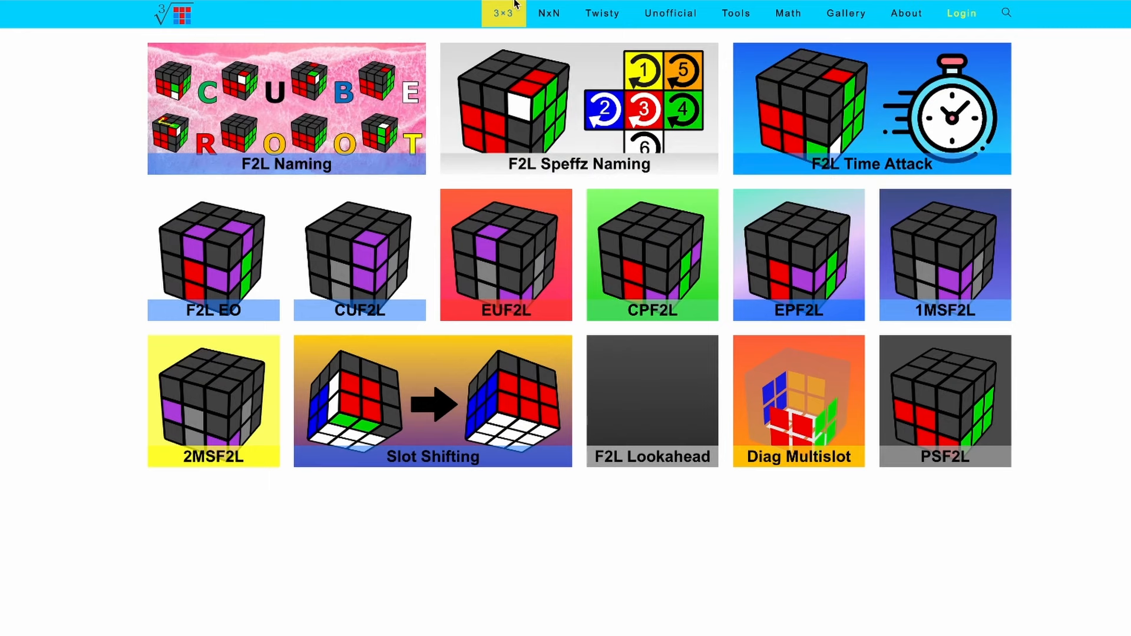
From the 3x3 menu, go to the Last Layer trainers (OLL Naming, COLL, OLLCP).
click(504, 13)
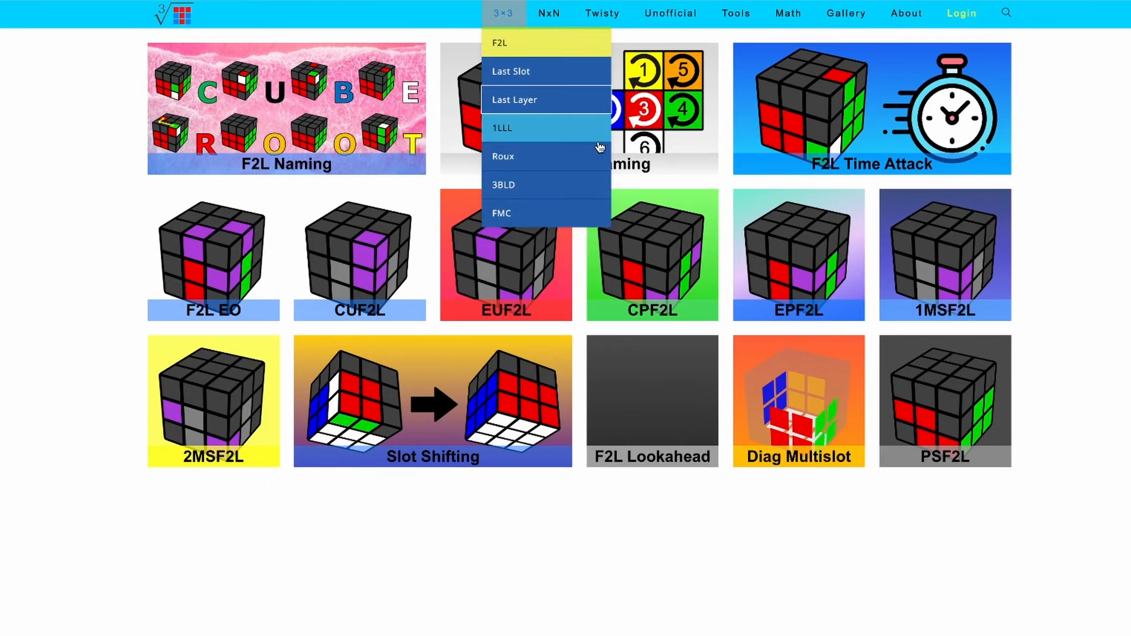
click(514, 100)
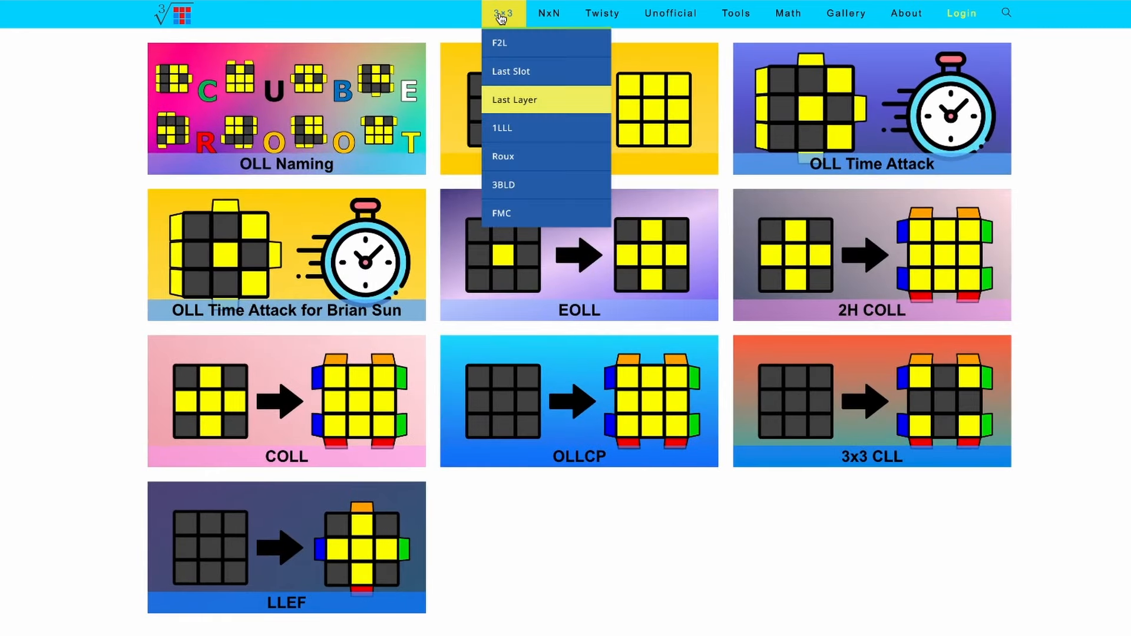
mouse_move(524, 129)
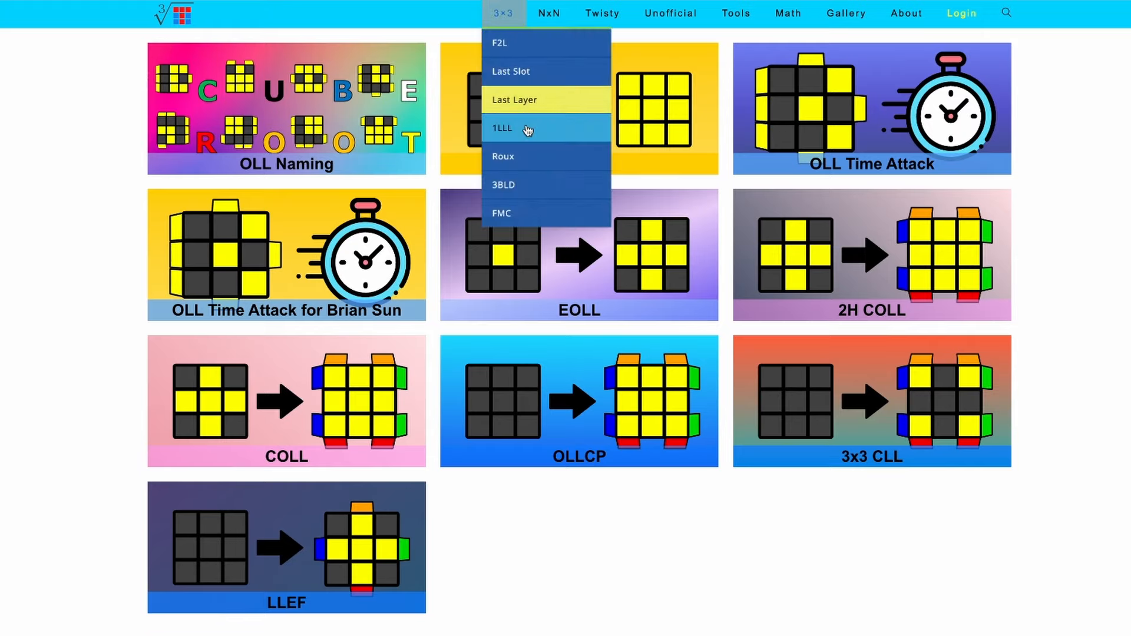
click(501, 129)
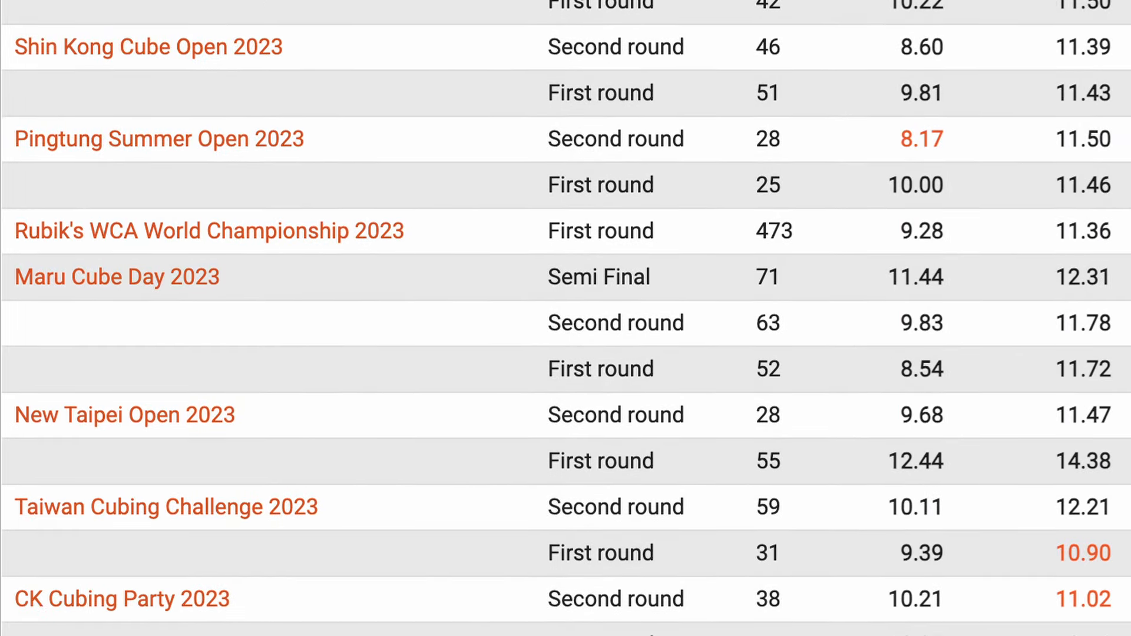
Scroll the WCA results table to its last rows, ending with Taiwan Championship 2022.
scroll(down, 3)
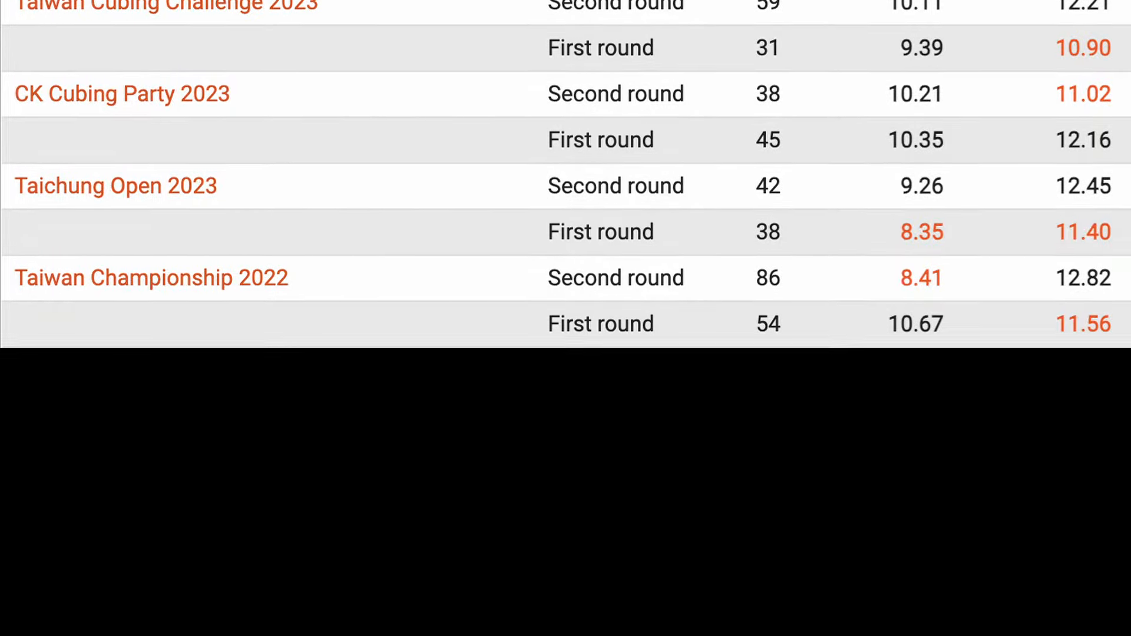